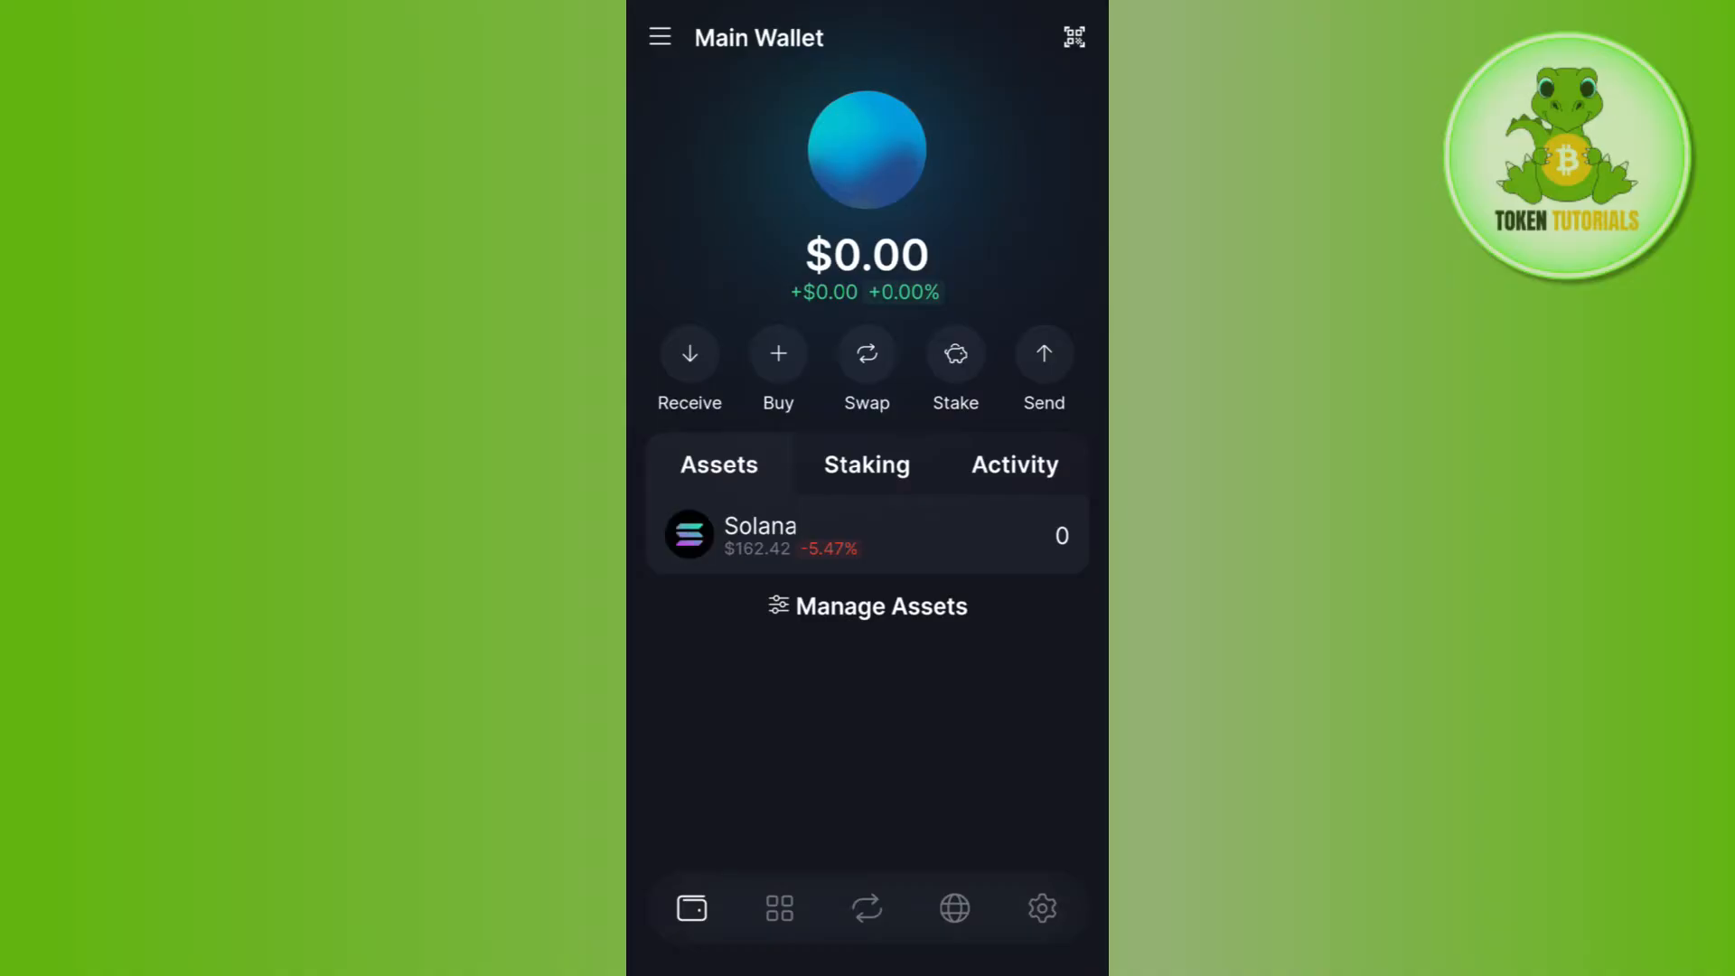
Open the swap page from Main Wallet and begin changing the buy token from USDC.
left_click(866, 354)
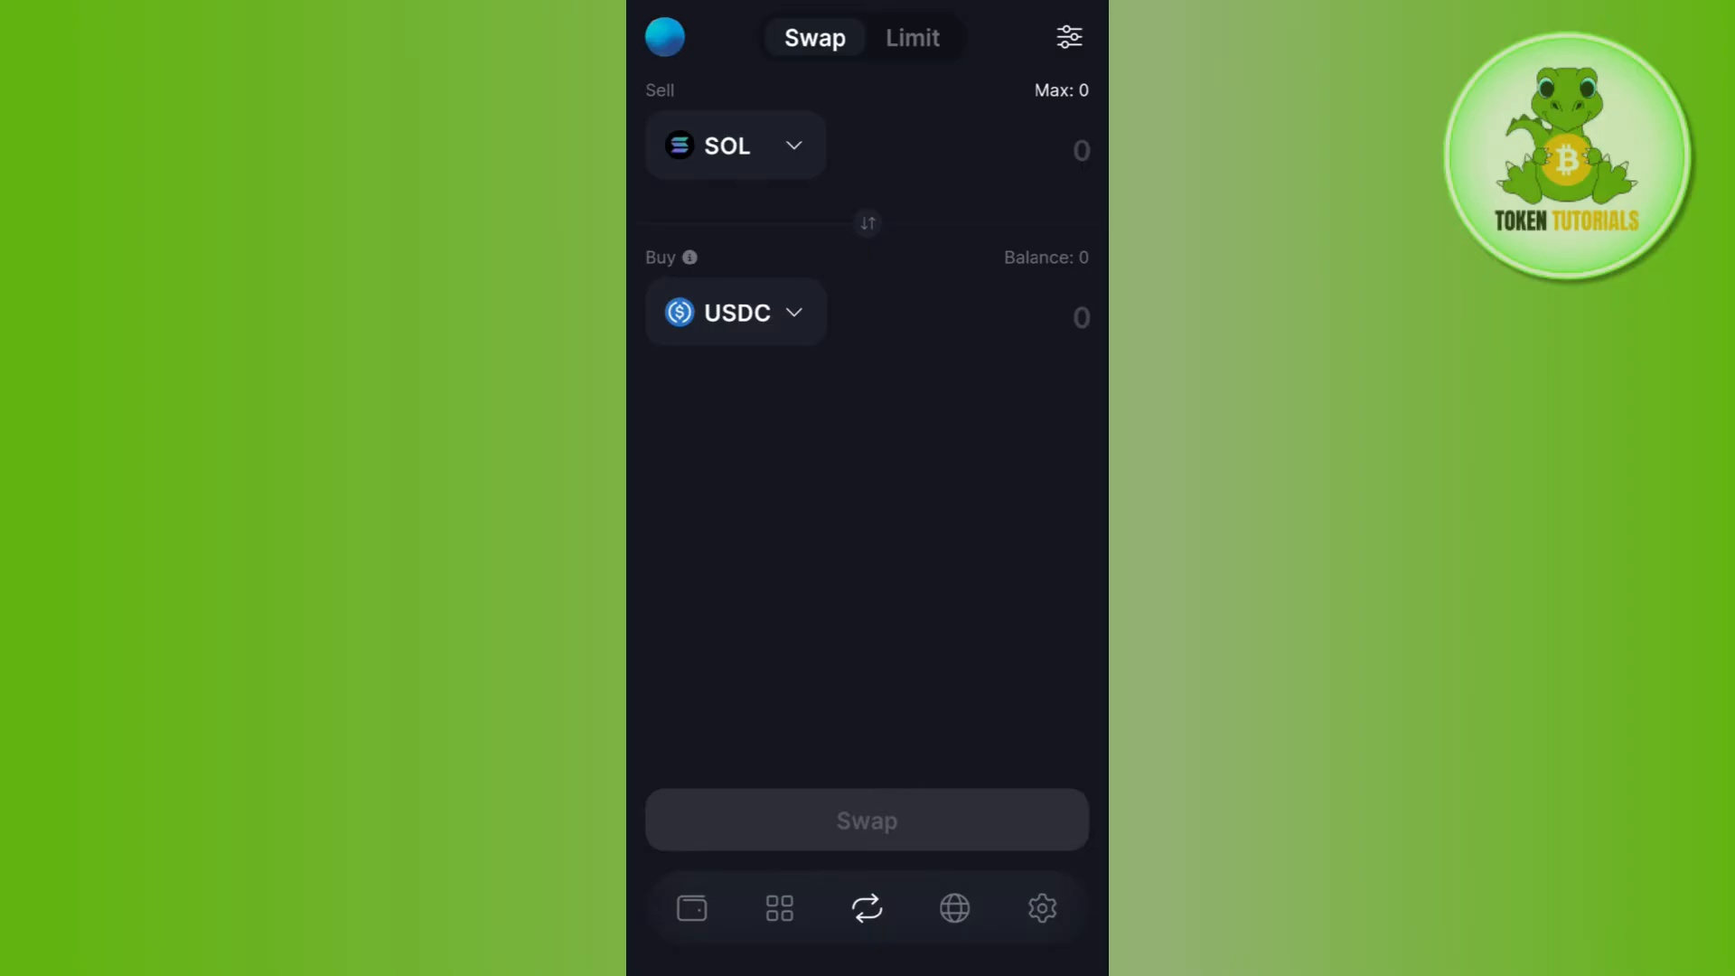
left_click(734, 144)
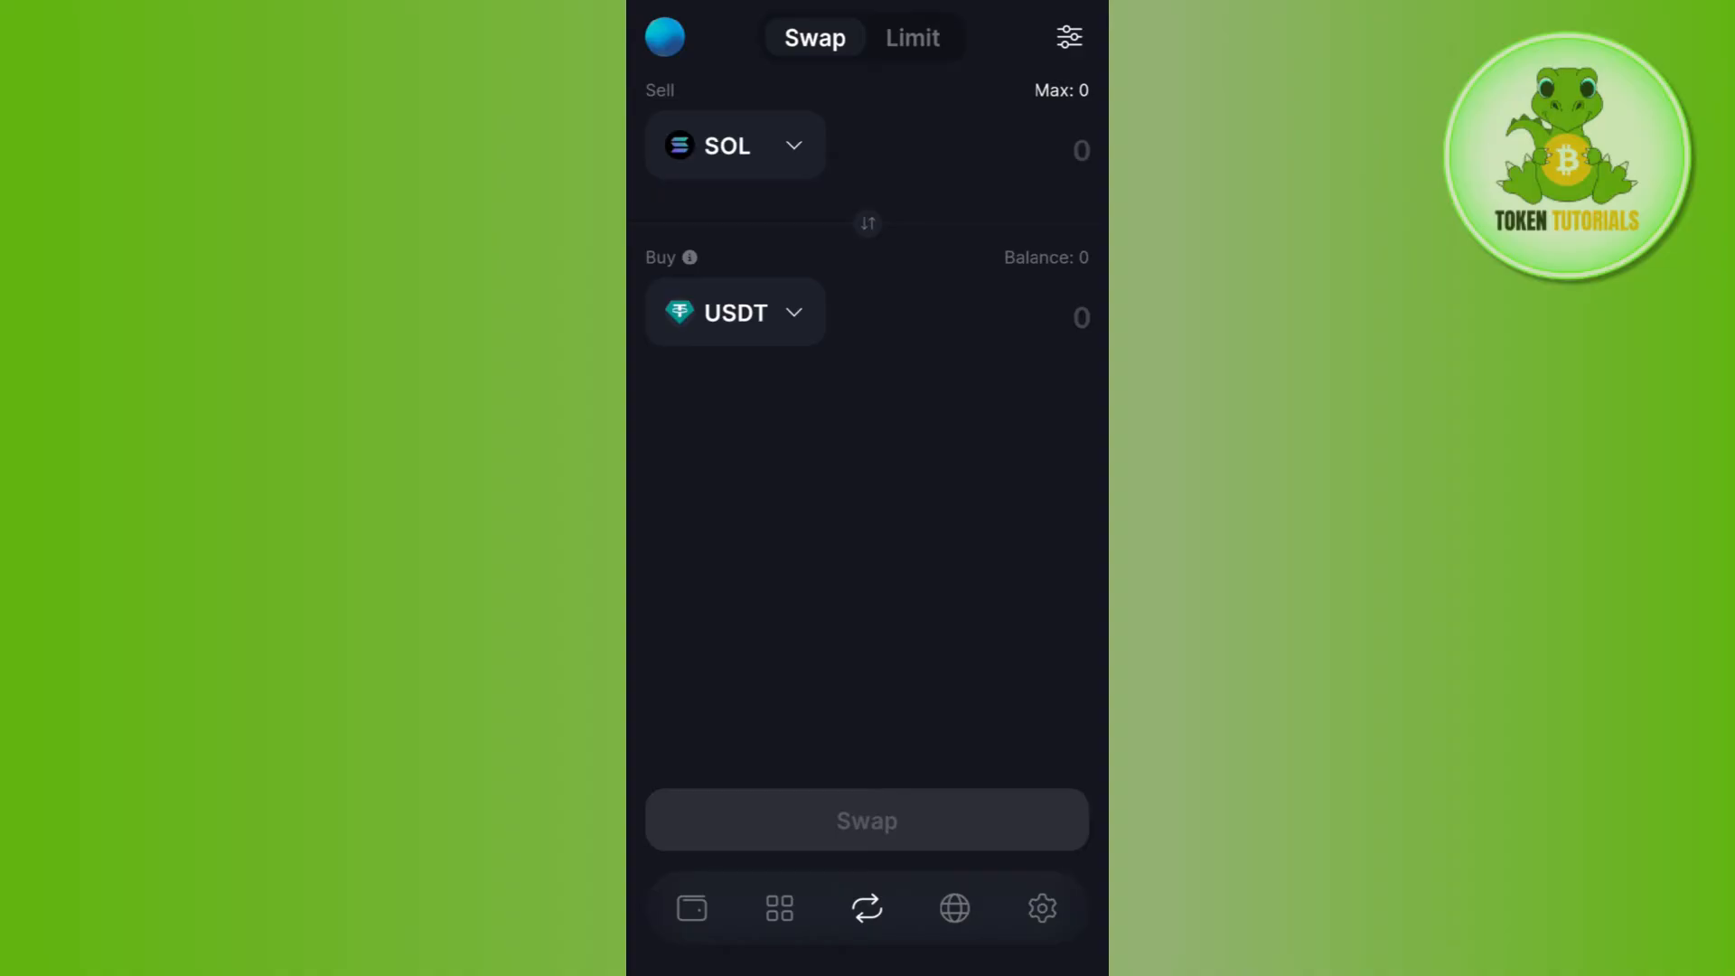
Enter 2 as the SOL sell amount, quoting about 322.36 USDT.
left_click(1051, 151)
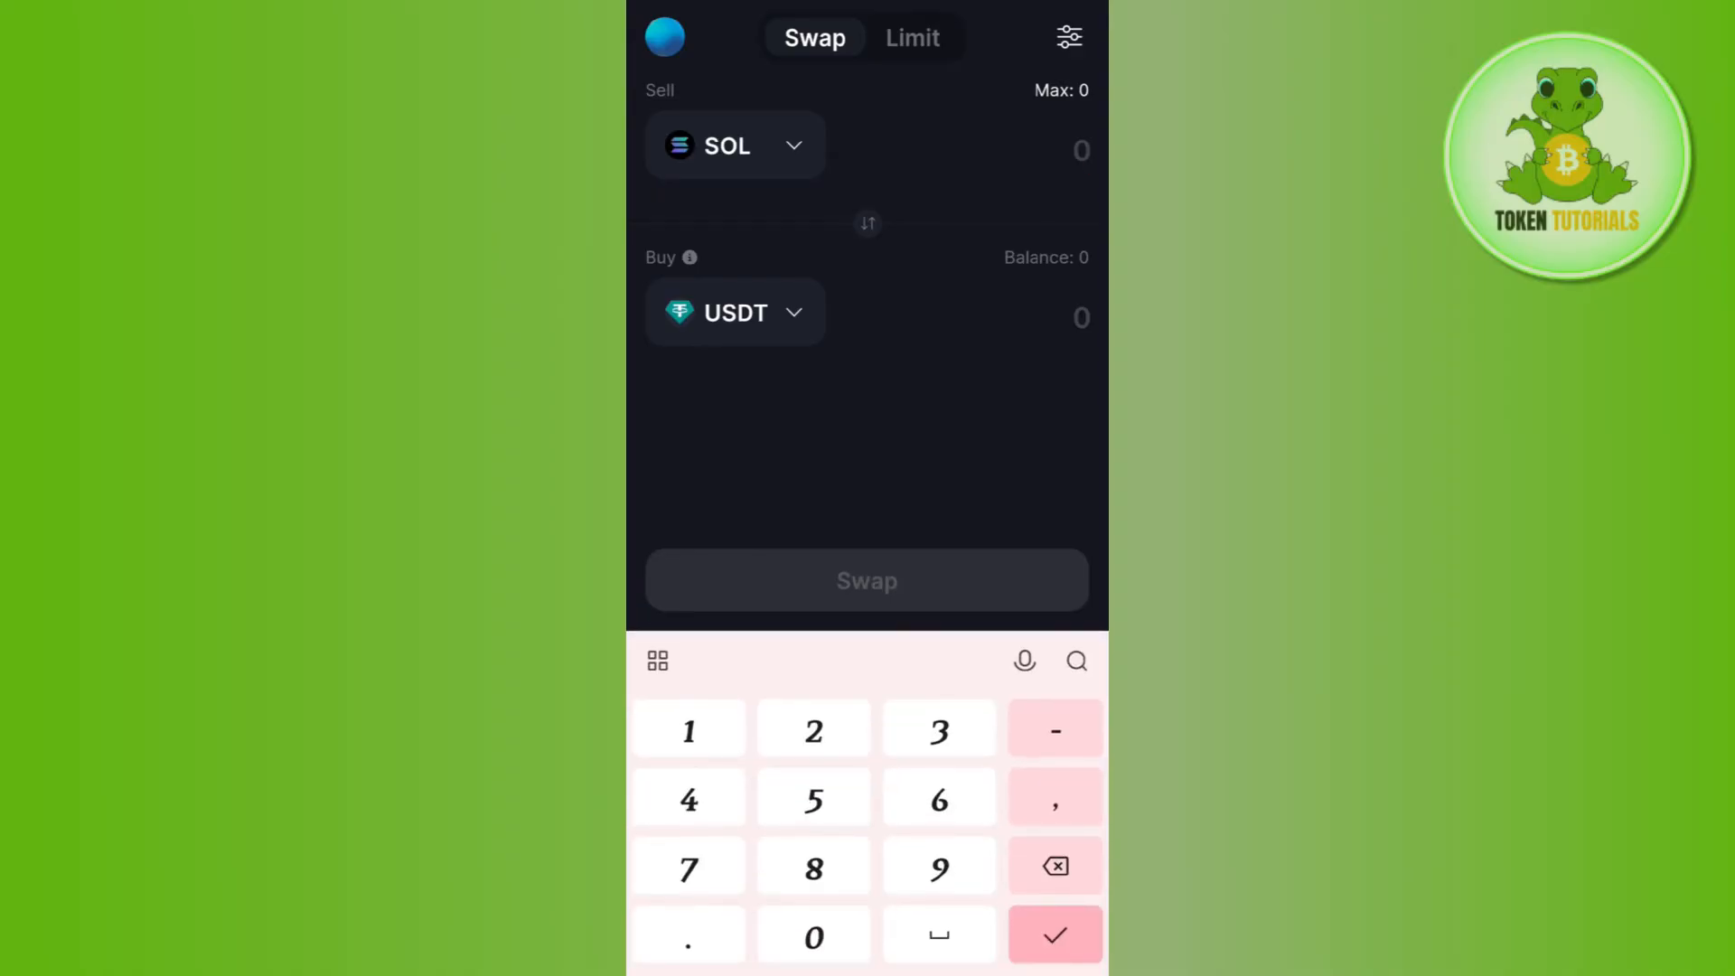
left_click(813, 729)
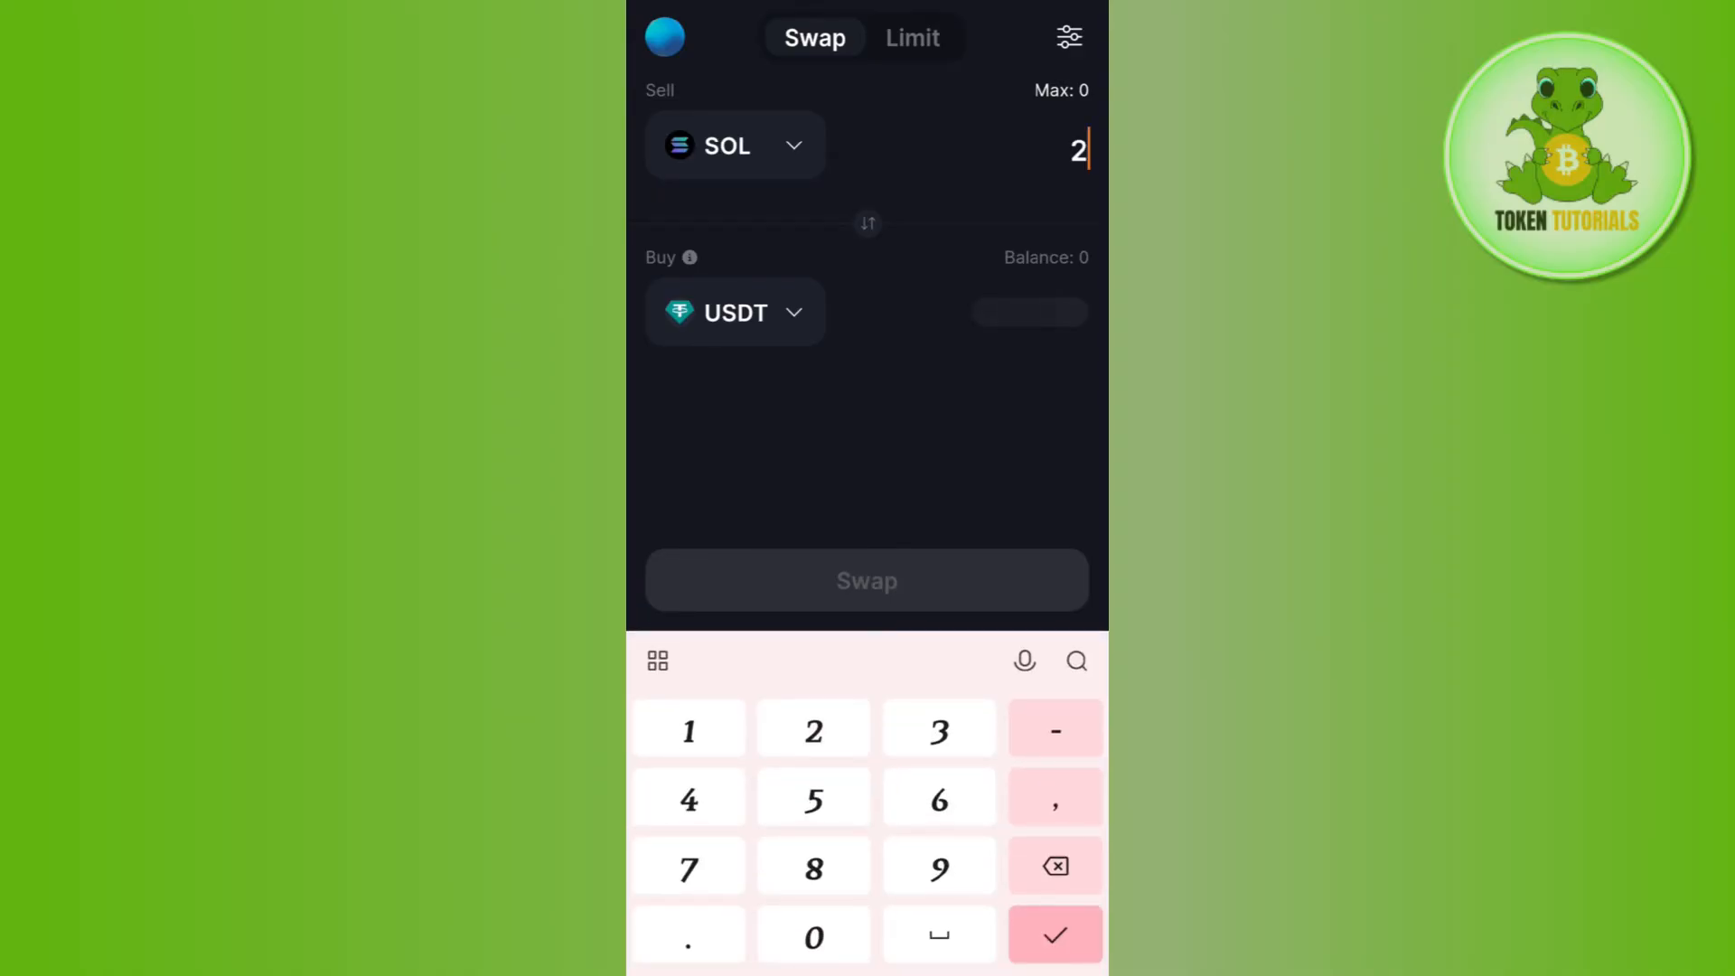
left_click(1054, 935)
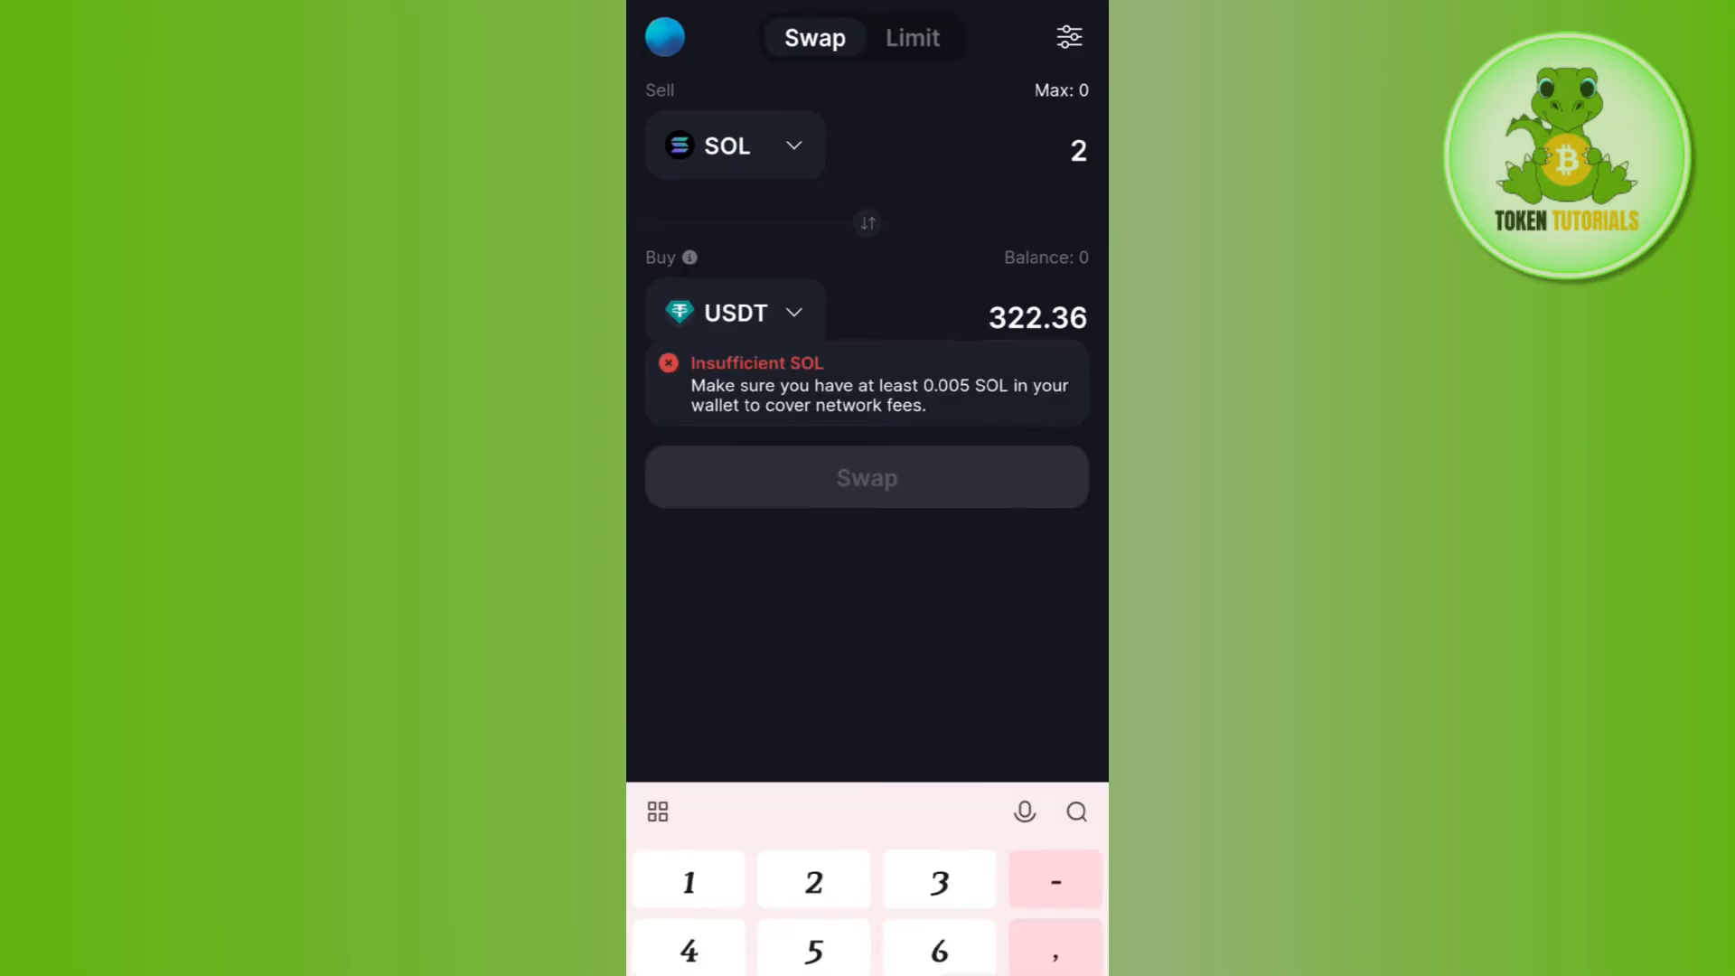